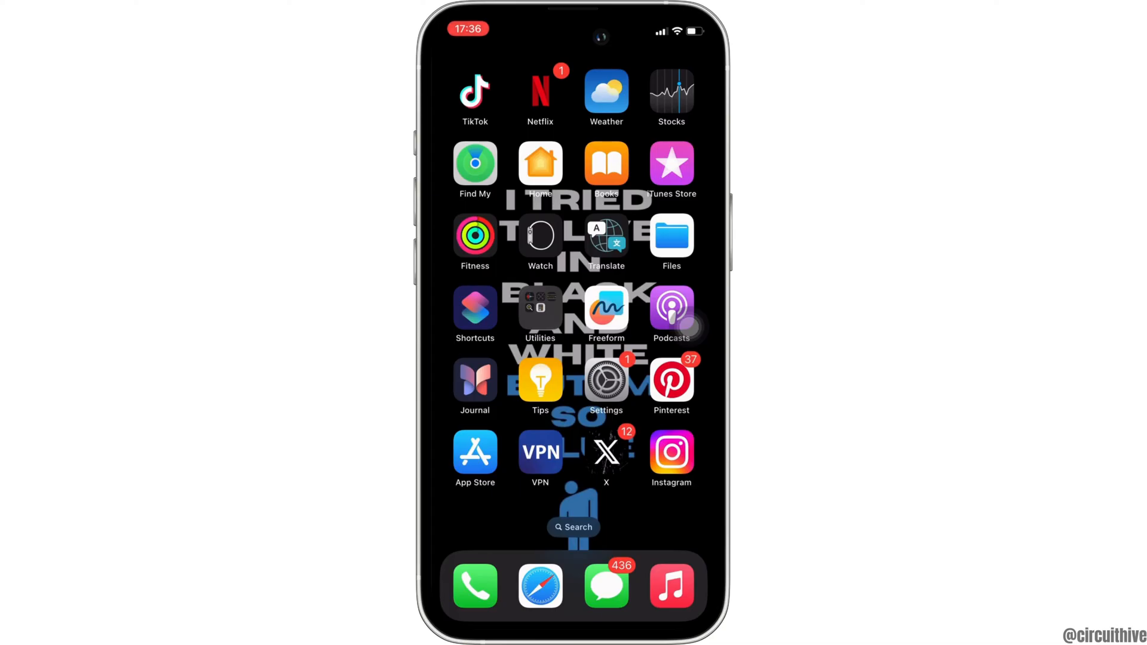
- Launch Settings from the home screen and scroll the main list down toward the Music entry
{"action": "left_click", "coordinate": [606, 380]}
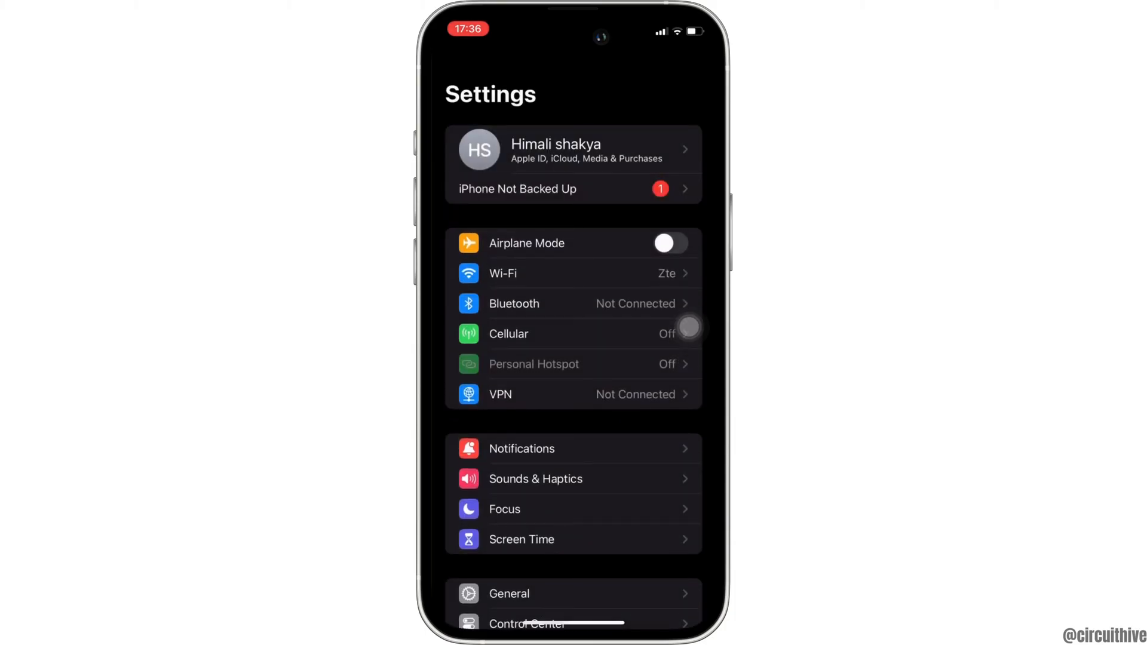
{"action": "scroll", "scroll_direction": "down", "scroll_amount": 3}
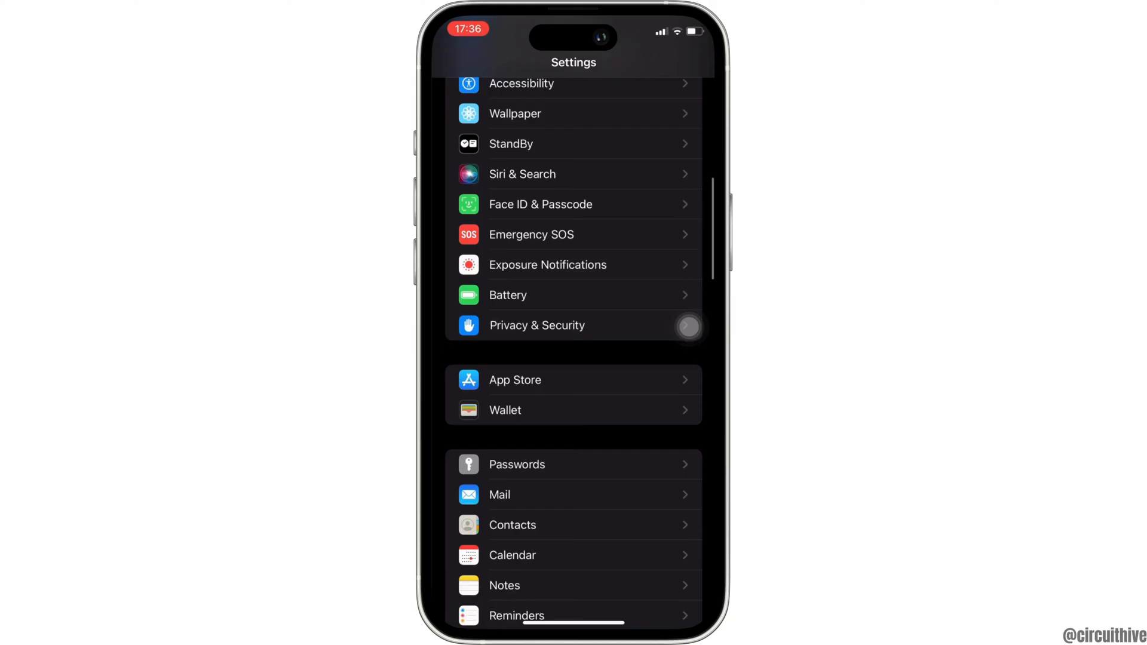
{"action": "scroll", "scroll_direction": "down", "scroll_amount": 3}
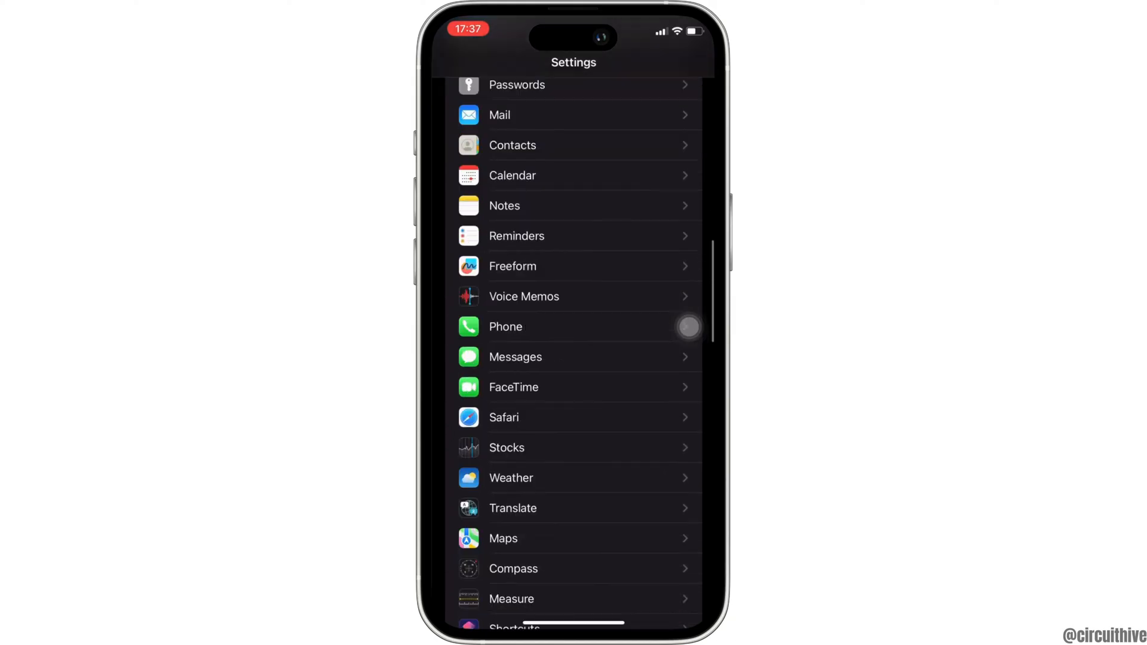
{"action": "scroll", "scroll_direction": "down", "scroll_amount": 3}
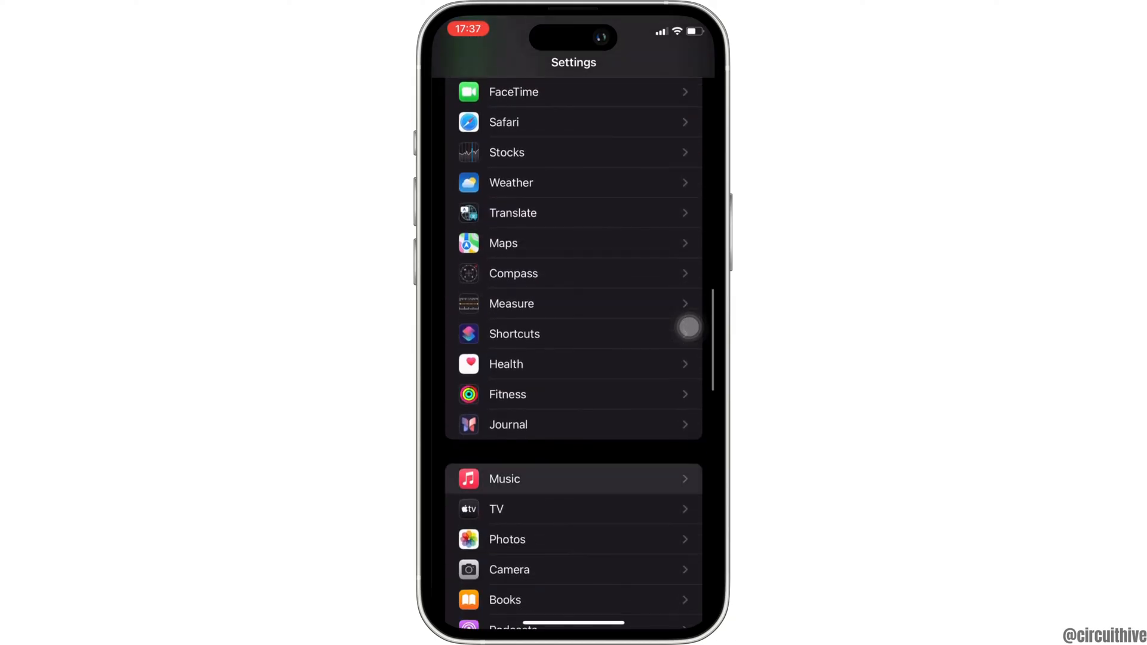
- Enter the Music settings page and scroll through its audio, downloads and Home Sharing options
{"action": "left_click", "coordinate": [503, 479]}
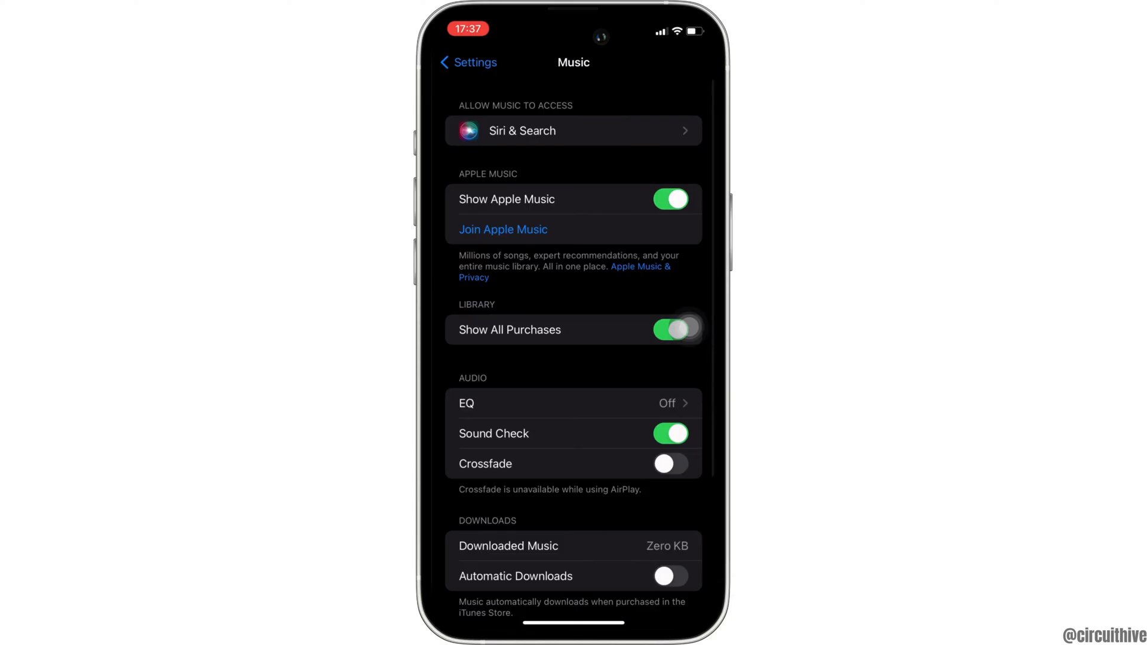
{"action": "scroll", "scroll_direction": "down", "scroll_amount": 3}
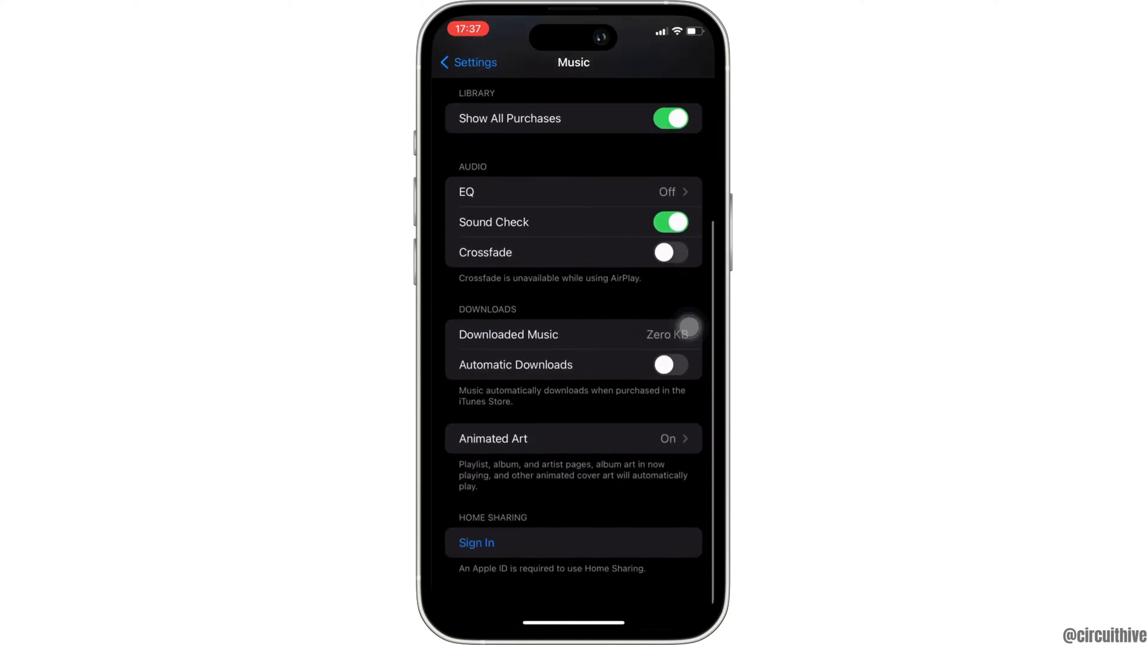
{"action": "scroll", "scroll_direction": "down", "scroll_amount": 3}
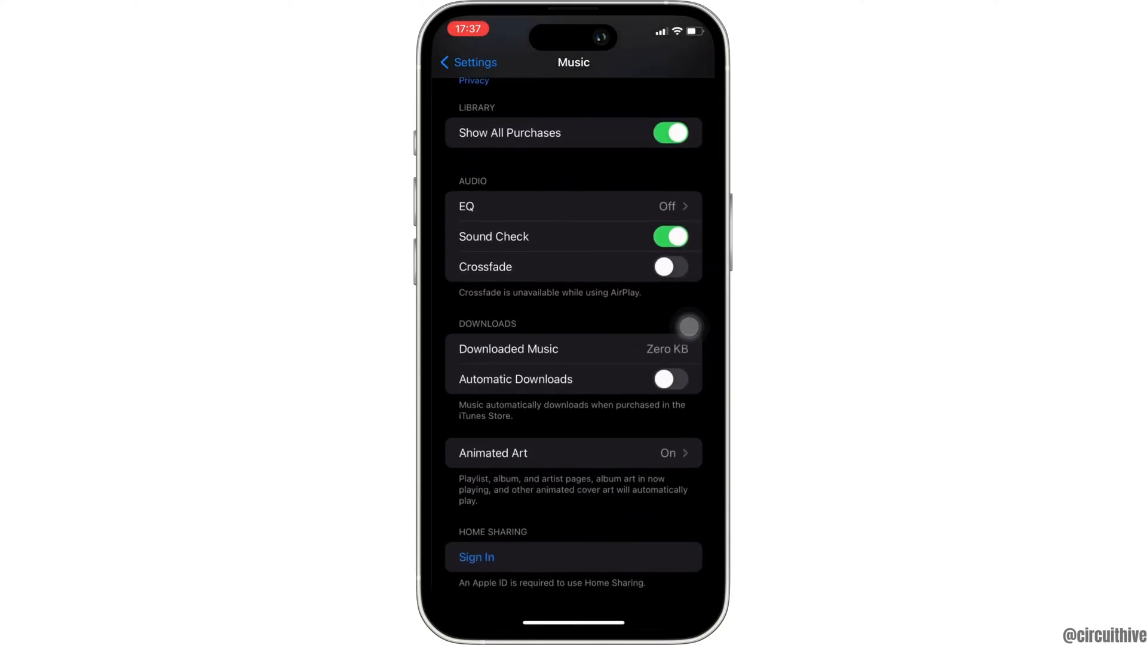